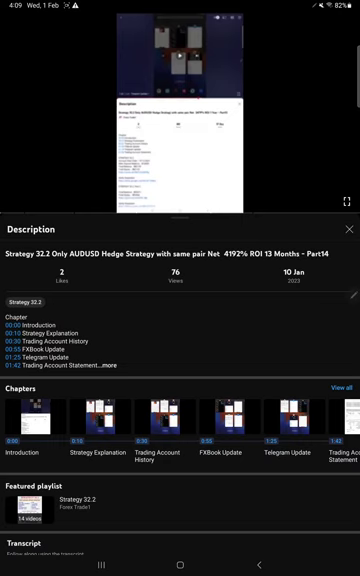
Expand the video description and scroll to the latest Verify Statement link.
{"action": "left_click", "coordinate": [108, 366]}
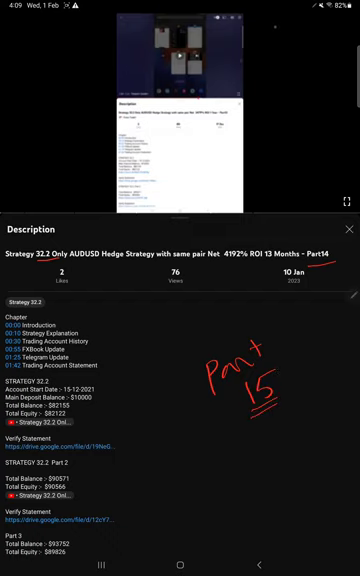
{"action": "scroll", "scroll_direction": "down", "scroll_amount": 3}
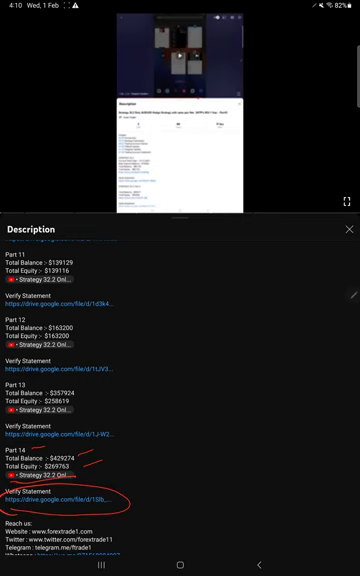
Open the FTI Strategy 32 Telegram channel and scroll back to the December and January orders.
{"action": "left_click", "coordinate": [268, 568]}
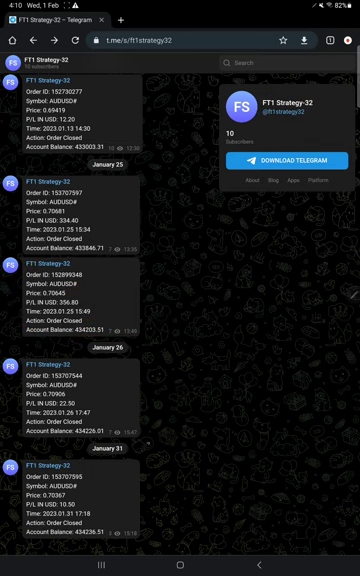
{"action": "scroll", "scroll_direction": "up", "scroll_amount": 3}
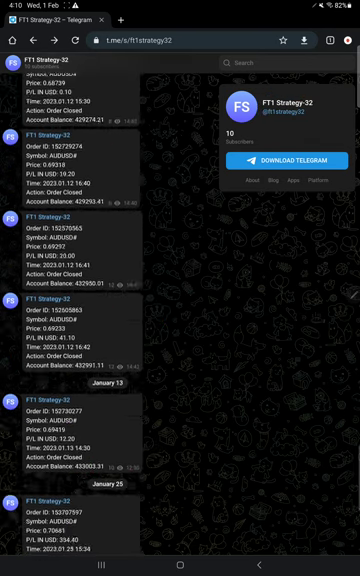
{"action": "scroll", "scroll_direction": "up", "scroll_amount": 3}
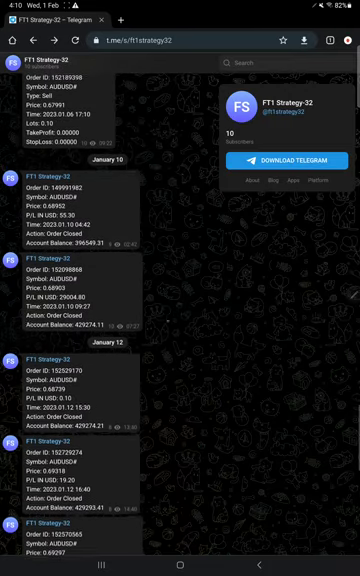
{"action": "scroll", "scroll_direction": "up", "scroll_amount": 3}
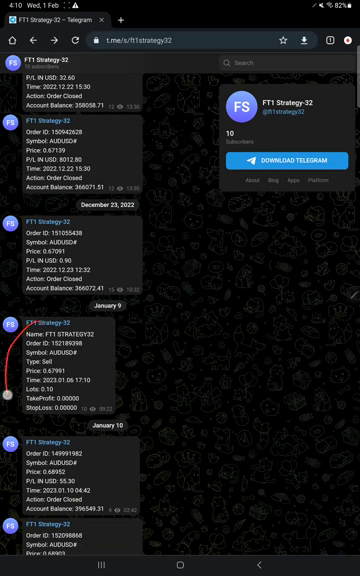
Circle one order message to highlight it, then return down through the recent posts.
{"action": "left_click_drag", "start_coordinate": [4, 396], "coordinate": [60, 320]}
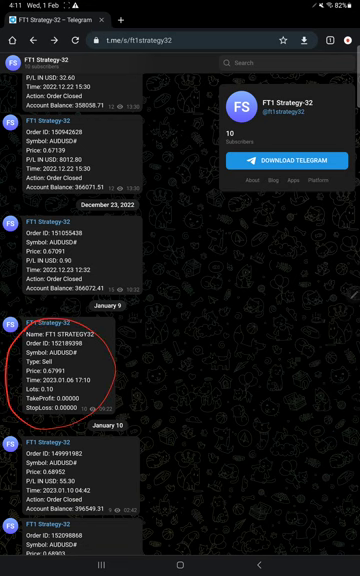
{"action": "scroll", "scroll_direction": "down", "scroll_amount": 3}
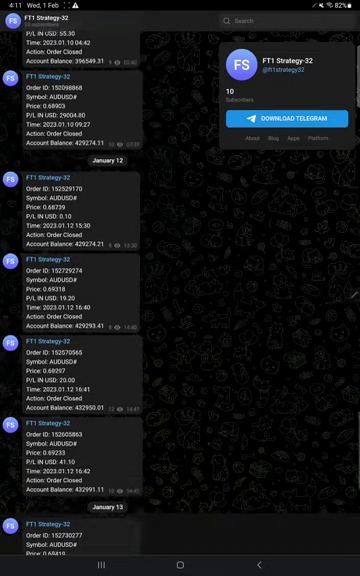
{"action": "scroll", "scroll_direction": "down", "scroll_amount": 3}
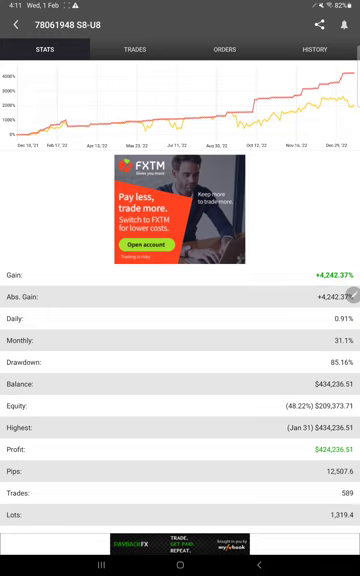
Review the Myfxbook stats, then the account's pending Orders and closed History listings.
{"action": "scroll", "scroll_direction": "down", "scroll_amount": 3}
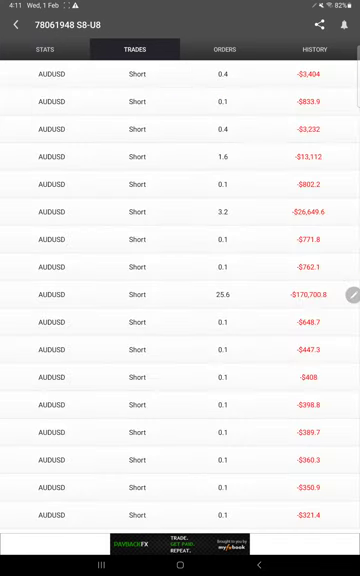
{"action": "left_click", "coordinate": [236, 48]}
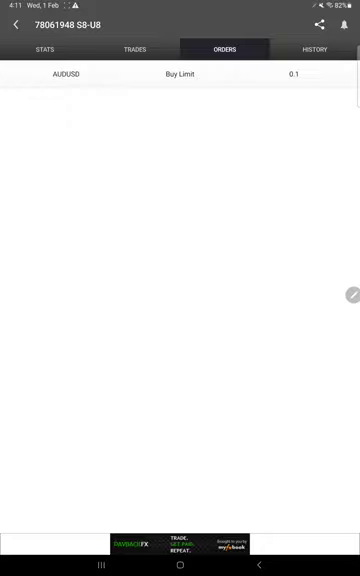
{"action": "left_click", "coordinate": [316, 48]}
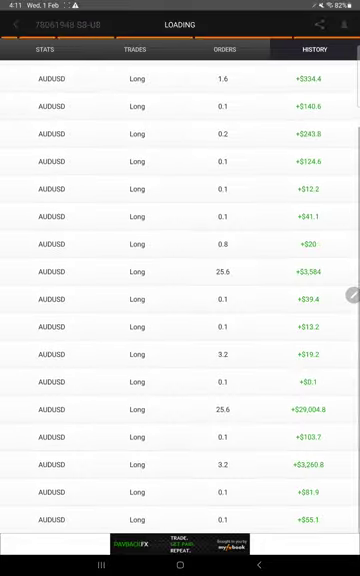
Scroll through the full closed trade history list.
{"action": "scroll", "scroll_direction": "down", "scroll_amount": 3}
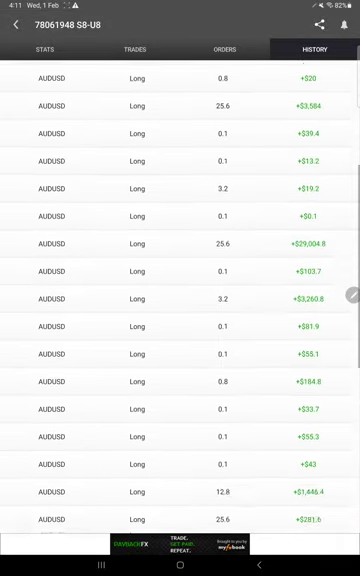
{"action": "scroll", "scroll_direction": "down", "scroll_amount": 3}
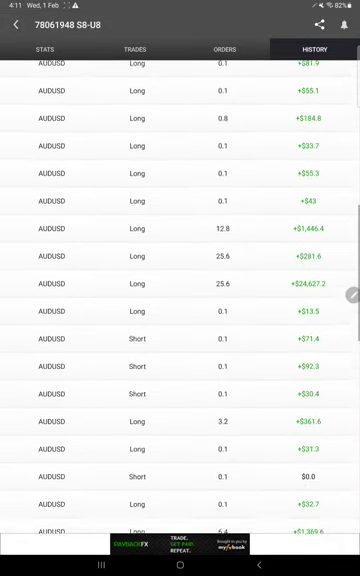
{"action": "scroll", "scroll_direction": "down", "scroll_amount": 3}
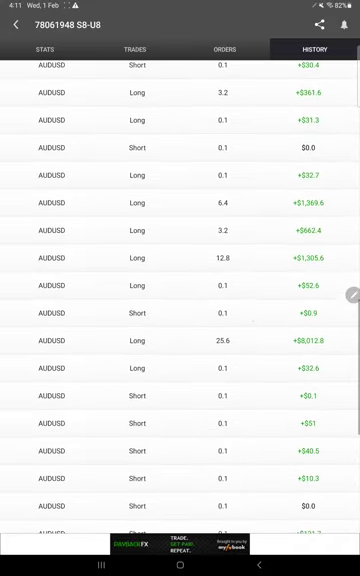
{"action": "scroll", "scroll_direction": "down", "scroll_amount": 3}
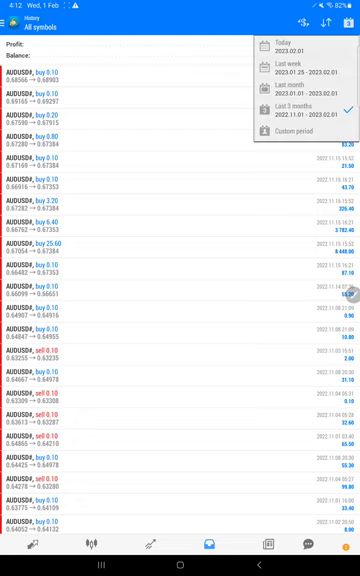
Pick the history period and scroll the closed AUDUSD trades to the profit, deposit and balance totals.
{"action": "left_click", "coordinate": [288, 44]}
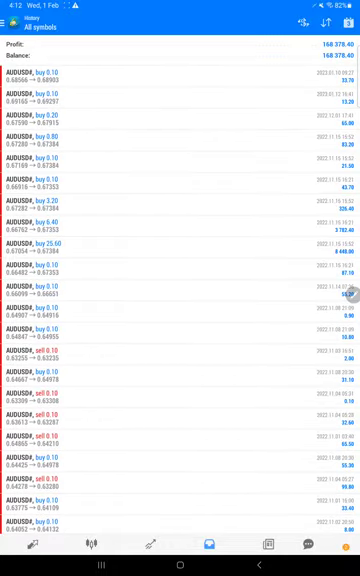
{"action": "scroll", "scroll_direction": "down", "scroll_amount": 3}
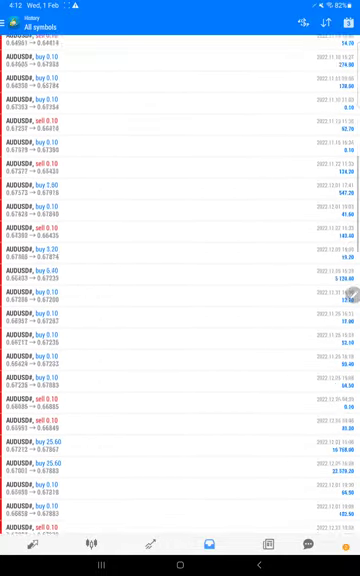
{"action": "scroll", "scroll_direction": "down", "scroll_amount": 3}
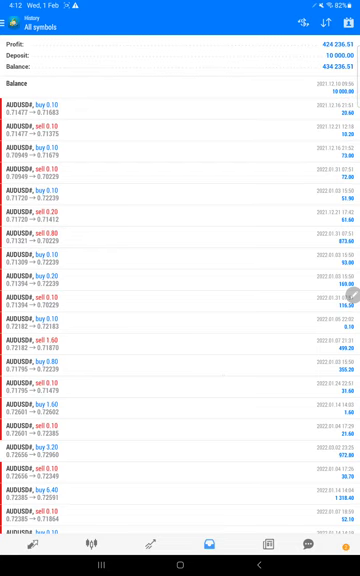
{"action": "scroll", "scroll_direction": "down", "scroll_amount": 3}
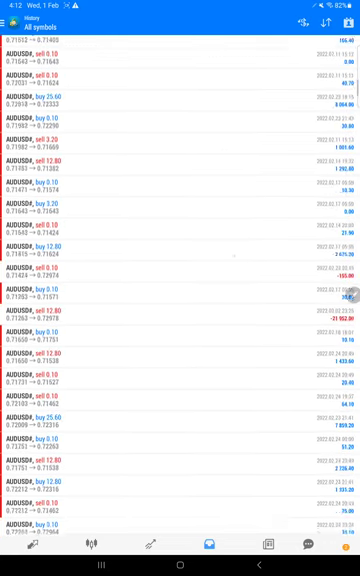
{"action": "scroll", "scroll_direction": "down", "scroll_amount": 3}
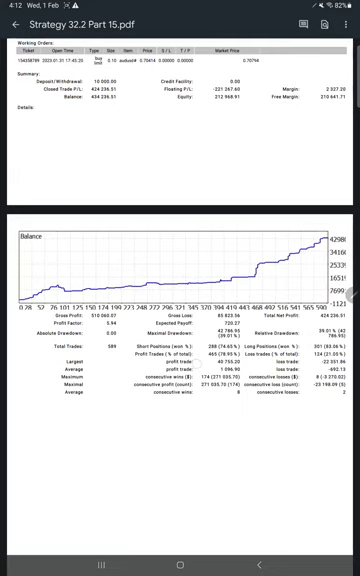
Annotate the Strategy 32.2 Part 15 statement with R.R 1:1.6 and B.E 28% in pen.
{"action": "scroll", "scroll_direction": "down", "scroll_amount": 3}
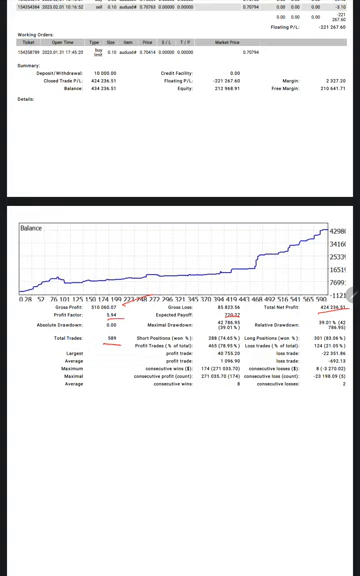
{"action": "type", "text": "R.P"}
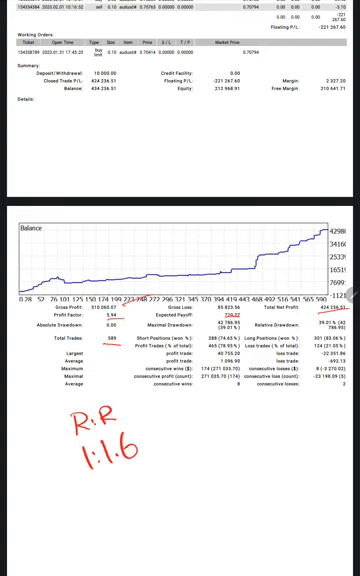
{"action": "type", "text": "B.L"}
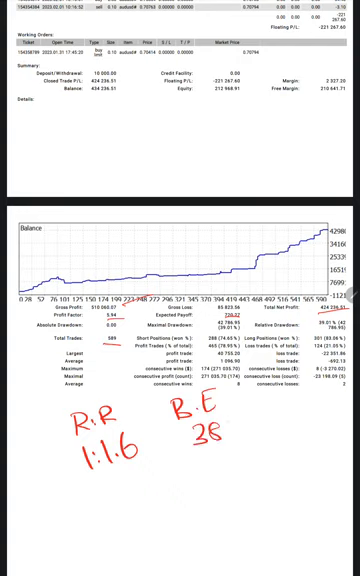
{"action": "type", "text": "%"}
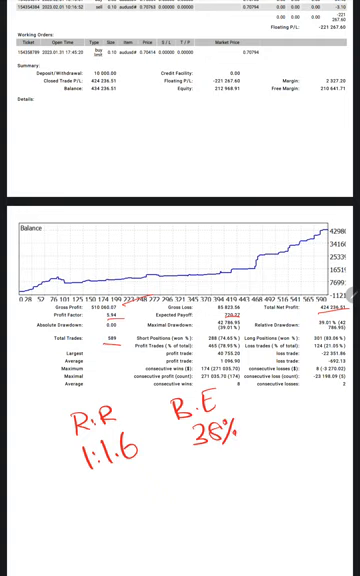